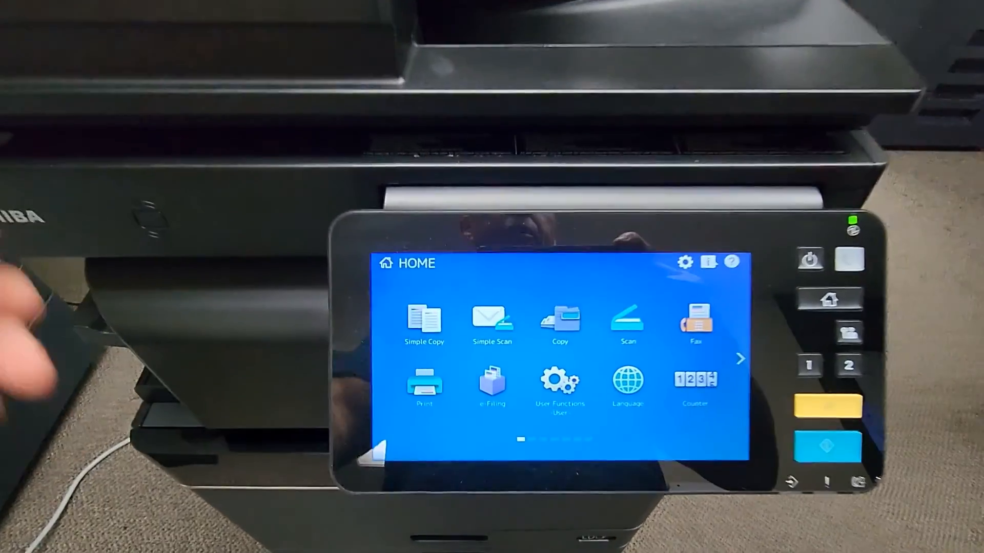
- From the Home screen go to Scan and show the saved template group list
{"action": "left_click", "coordinate": [626, 320]}
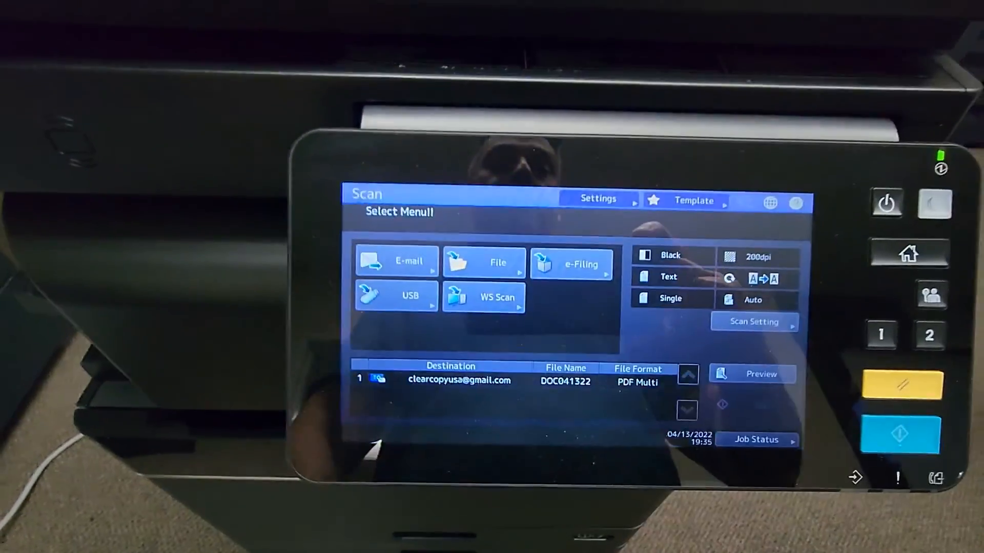
{"action": "left_click", "coordinate": [693, 200]}
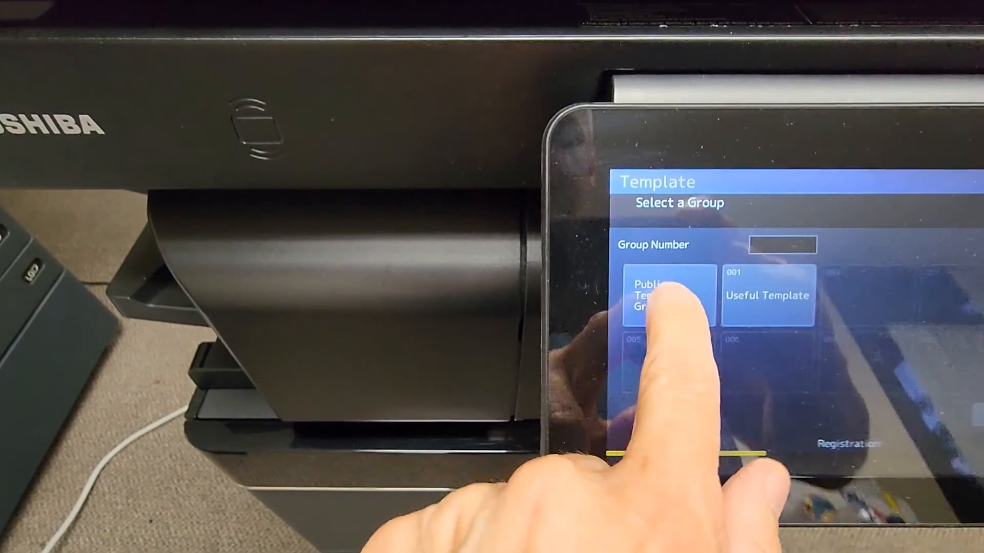
- Run the scan-to-email template from Public Template Group and check the scan job status list
{"action": "left_click", "coordinate": [669, 295]}
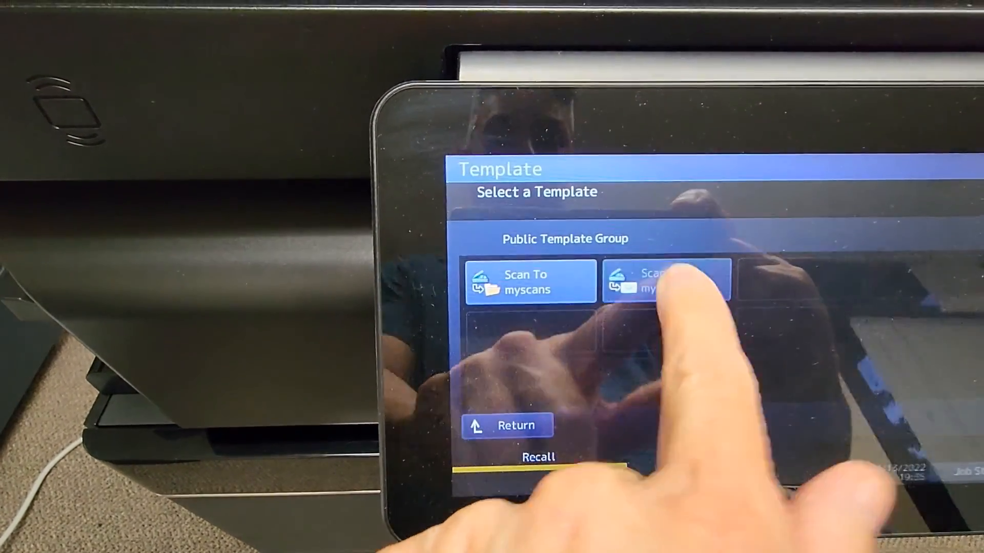
{"action": "left_click", "coordinate": [666, 281]}
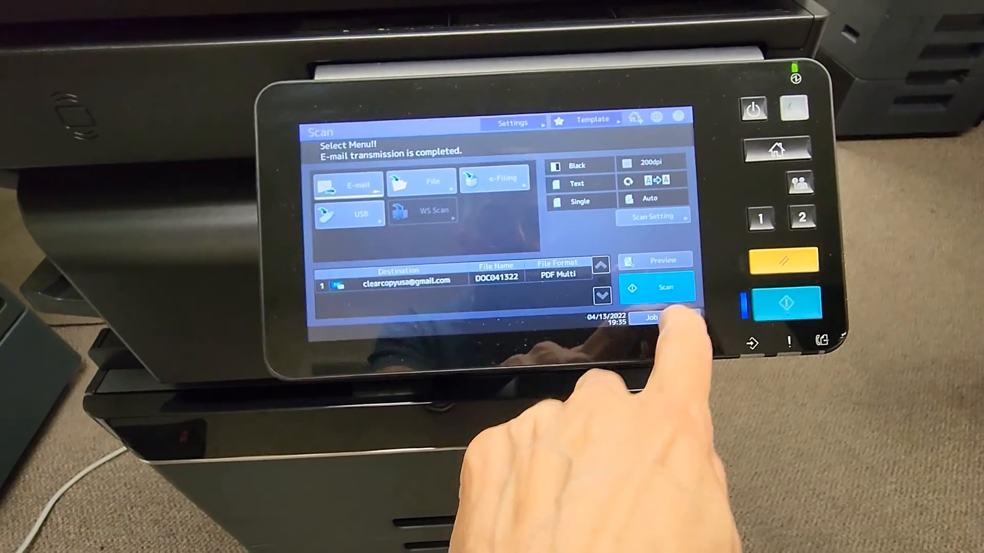
{"action": "left_click", "coordinate": [652, 316]}
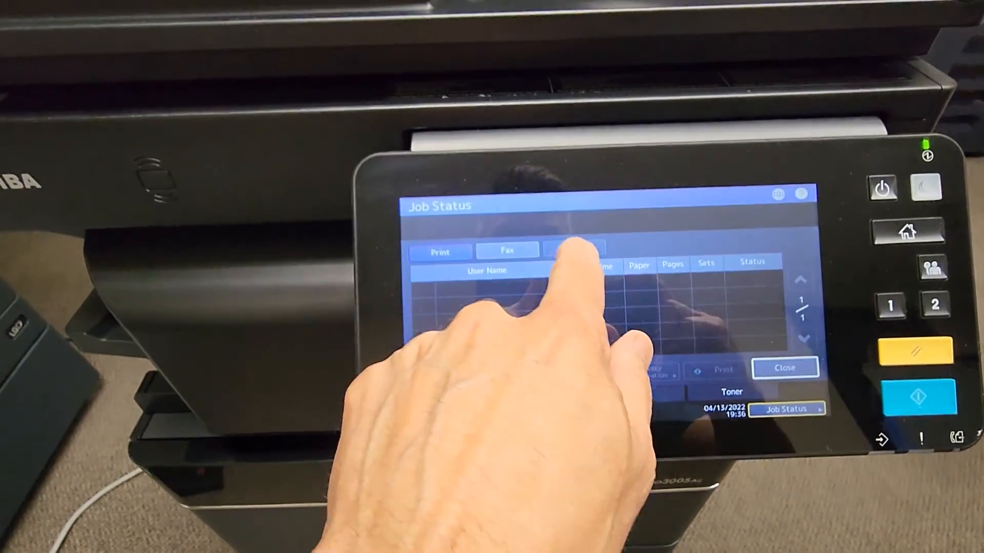